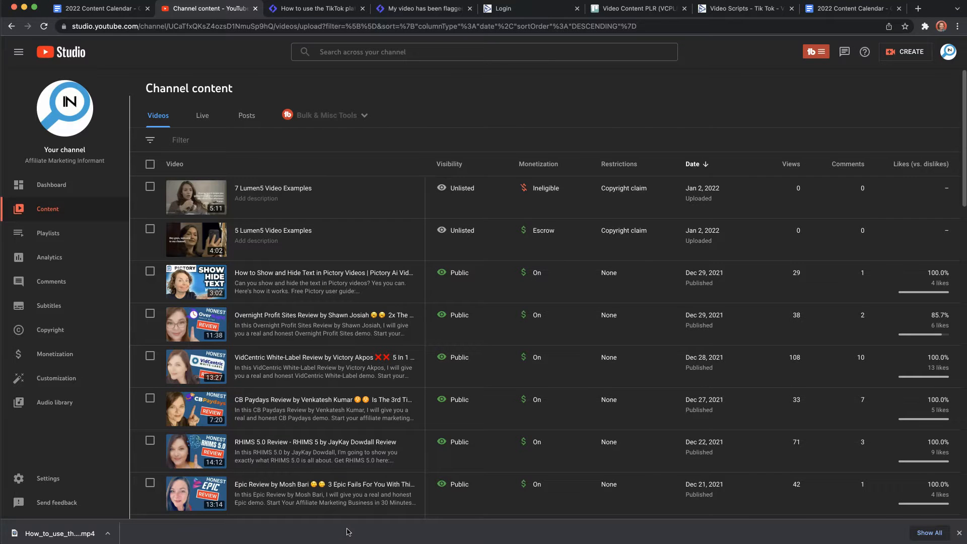
mouse_move(350, 529)
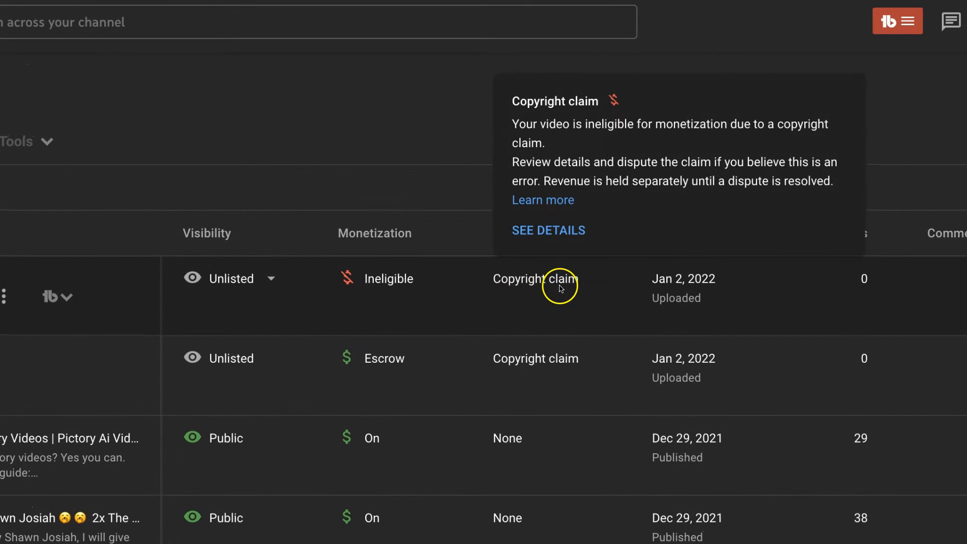
mouse_move(456, 270)
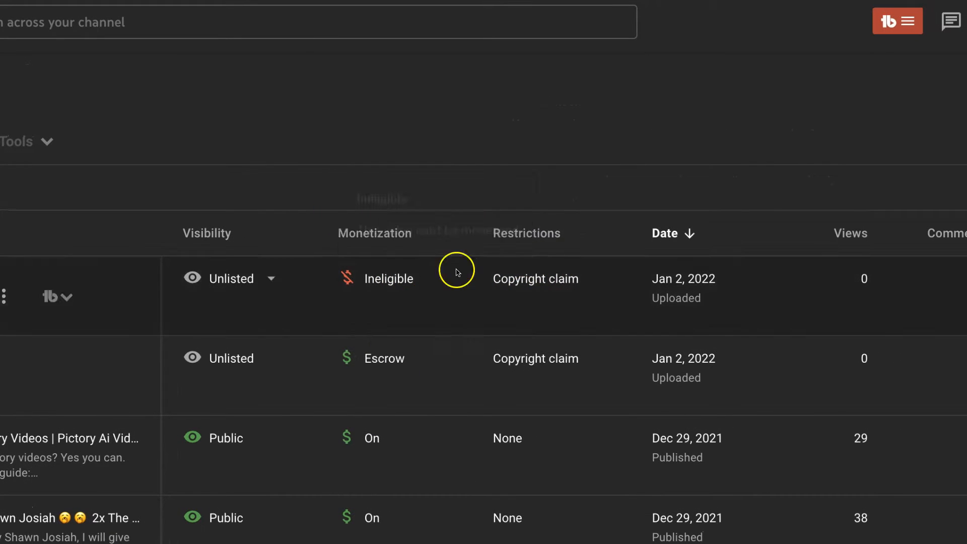
mouse_move(387, 278)
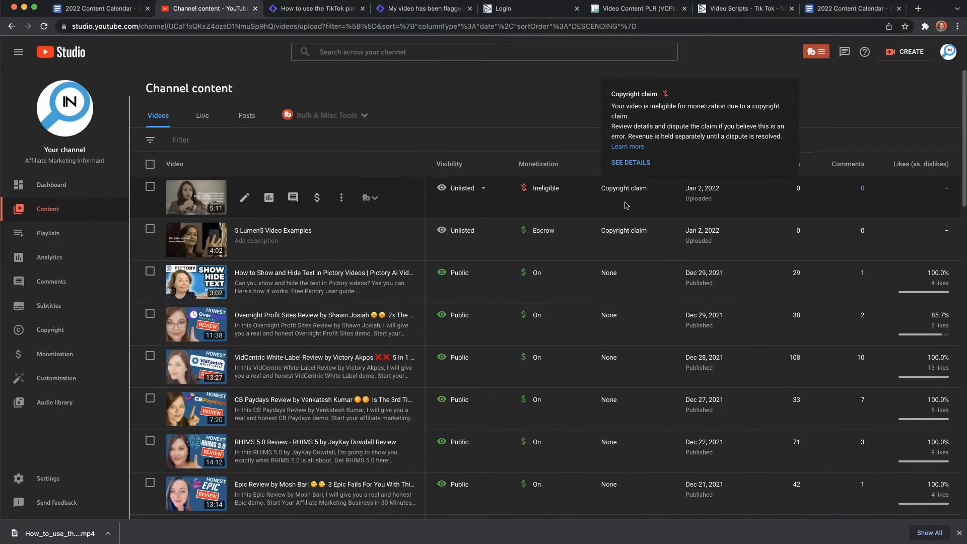
Switch to the Lumen5 'How to use the TikTok platform' project showing House Funky Classic as its soundtrack
click(315, 8)
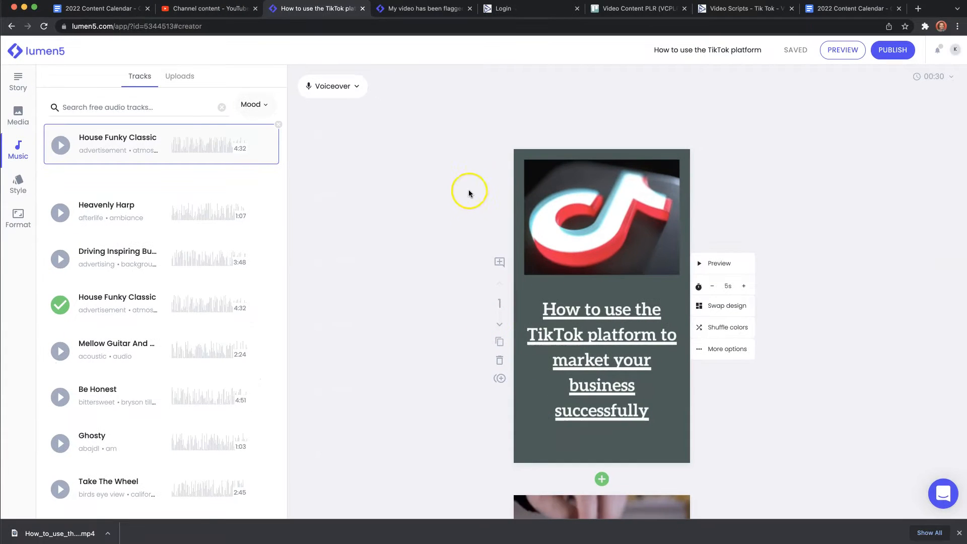
mouse_move(434, 217)
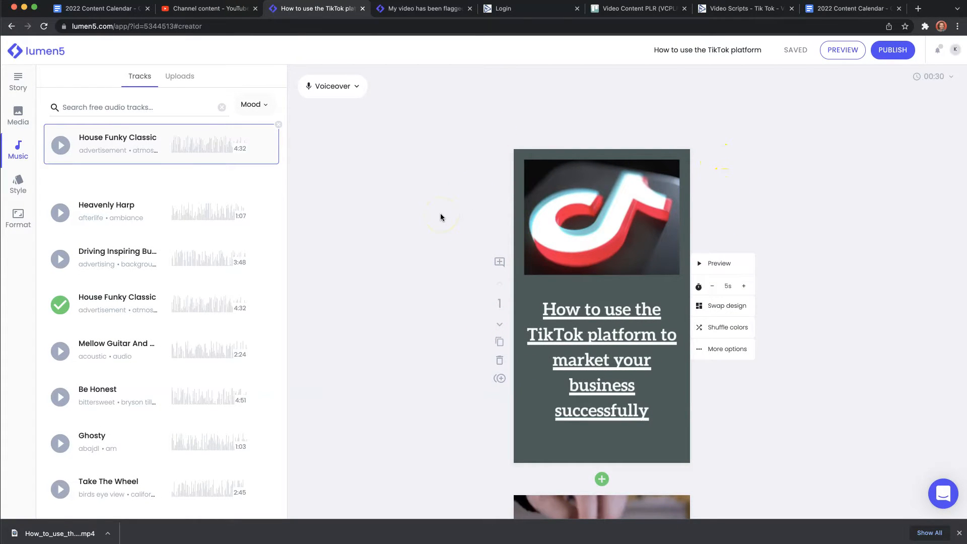
mouse_move(440, 218)
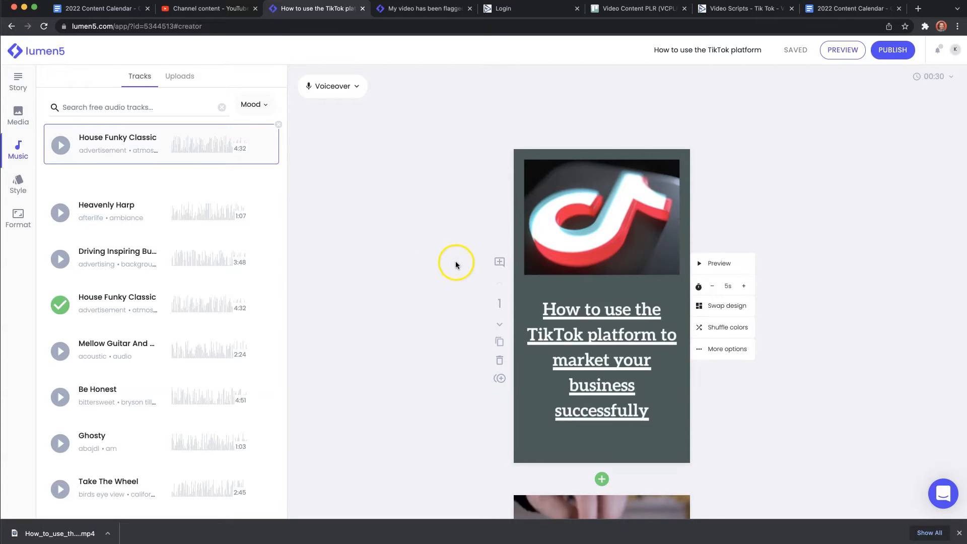
View the Heavenly Harp copyright claim details for '7 Lumen5 Video Examples'
click(207, 8)
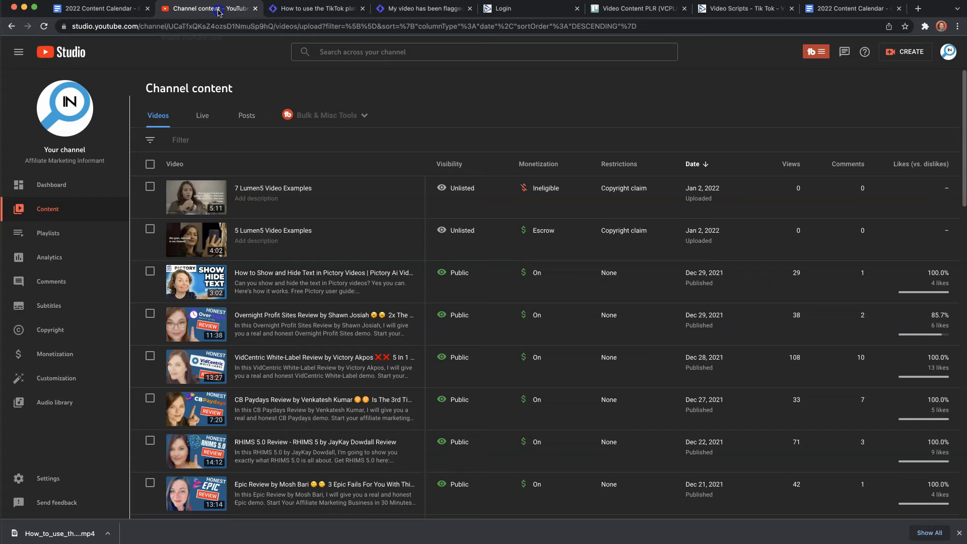
mouse_move(537, 197)
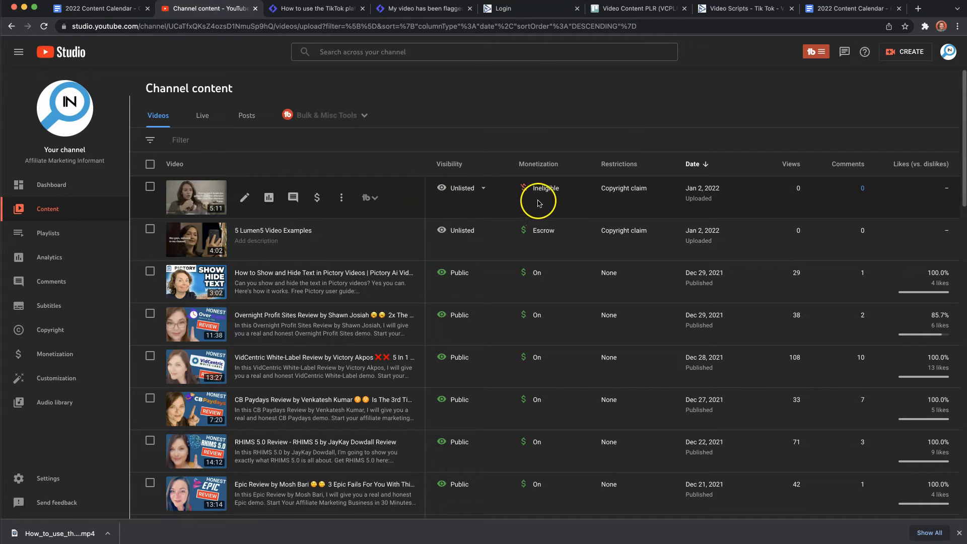
mouse_move(537, 189)
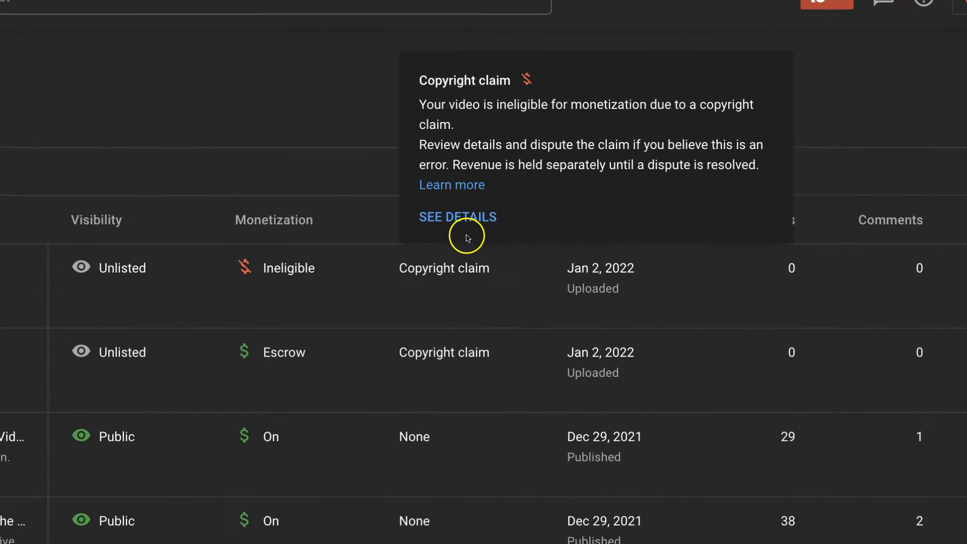
click(458, 217)
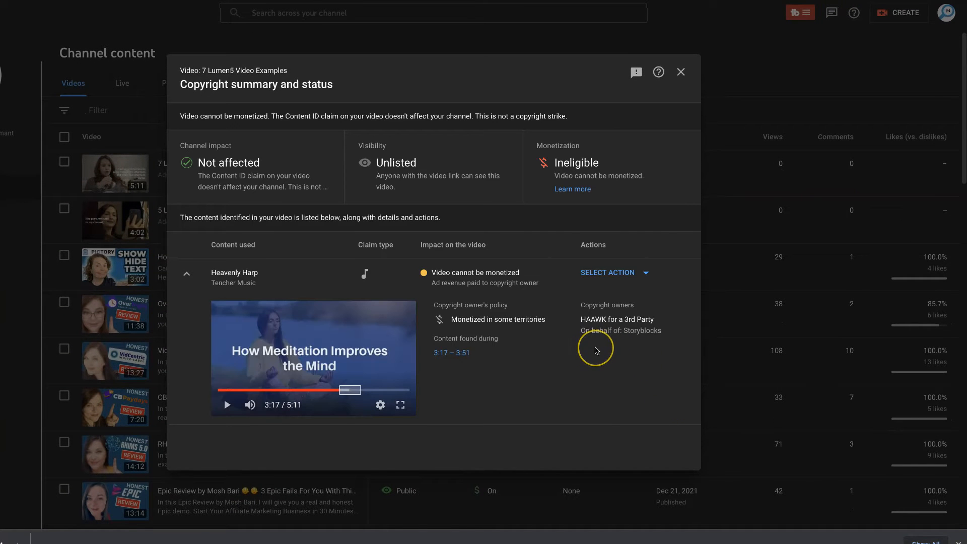
mouse_move(596, 349)
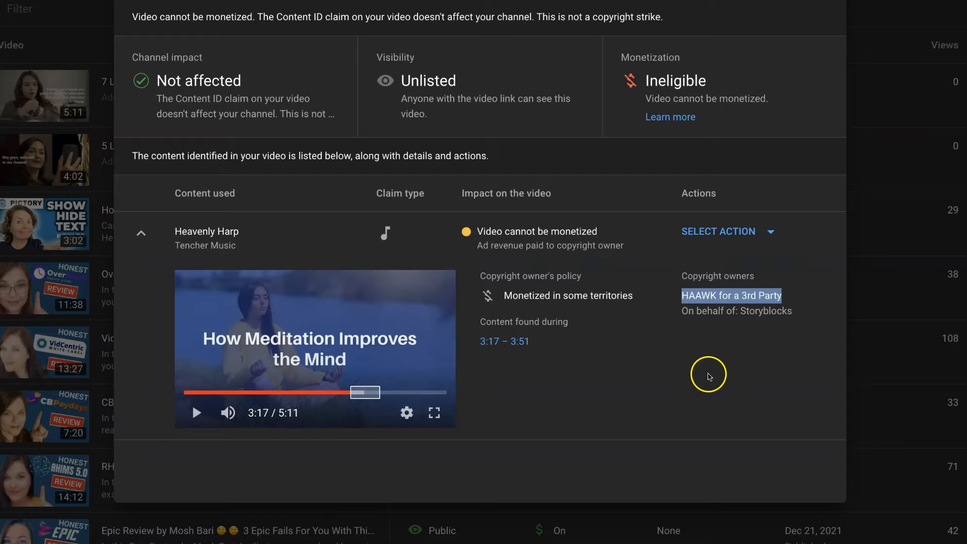
mouse_move(689, 346)
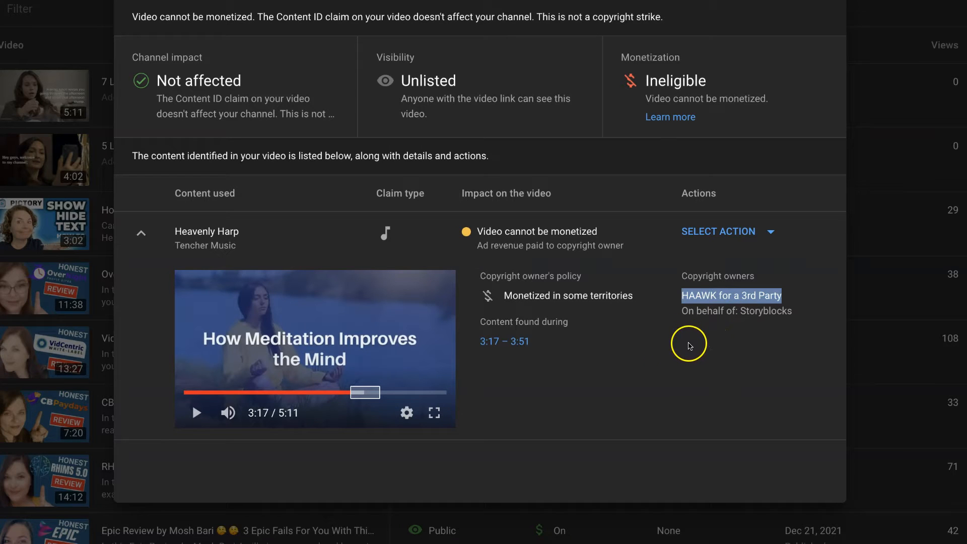
mouse_move(675, 339)
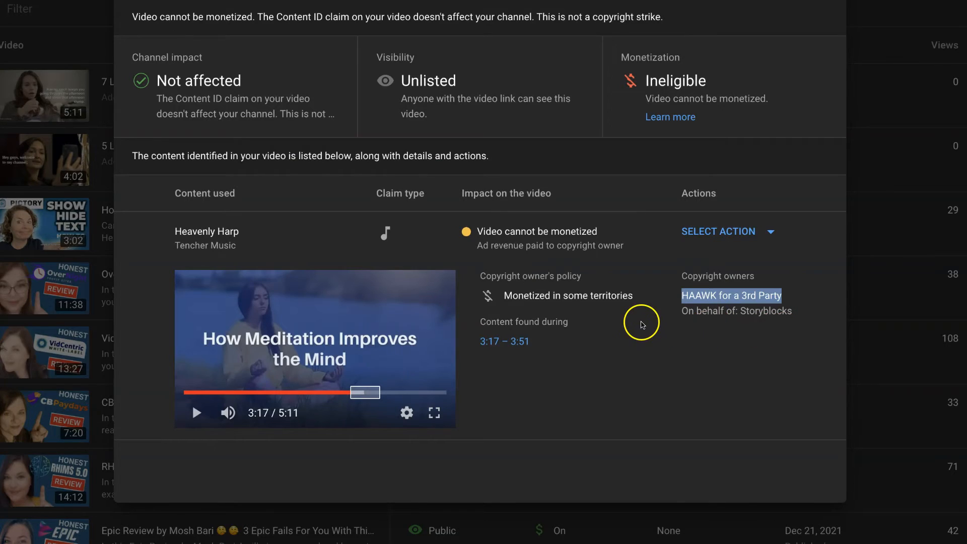
Read Lumen5's 'My video has been flagged' help article down to the false-positive explanation
click(316, 9)
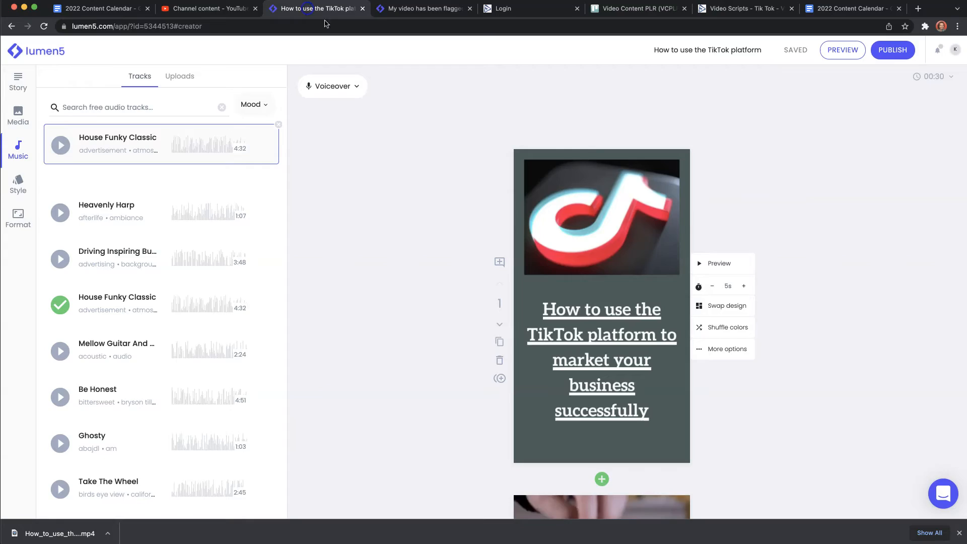
mouse_move(573, 85)
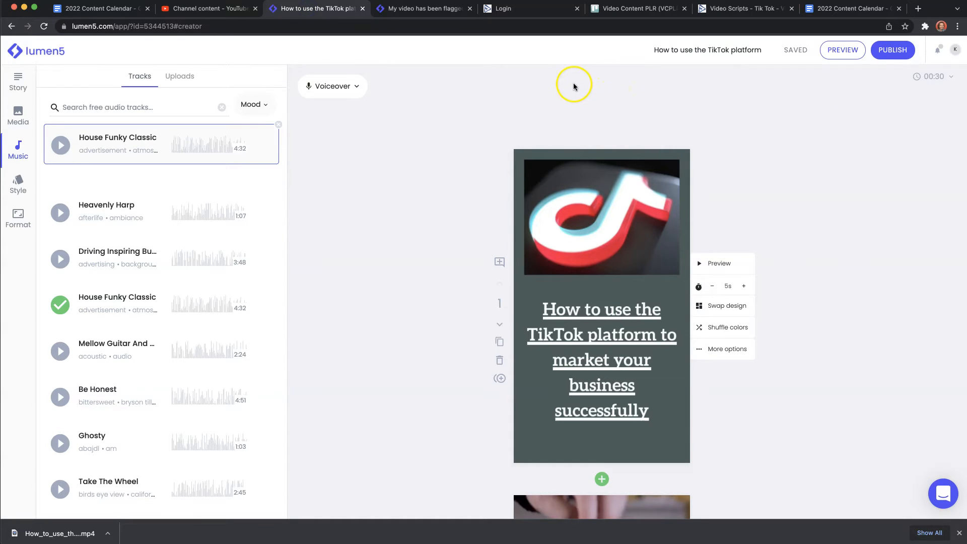
mouse_move(265, 104)
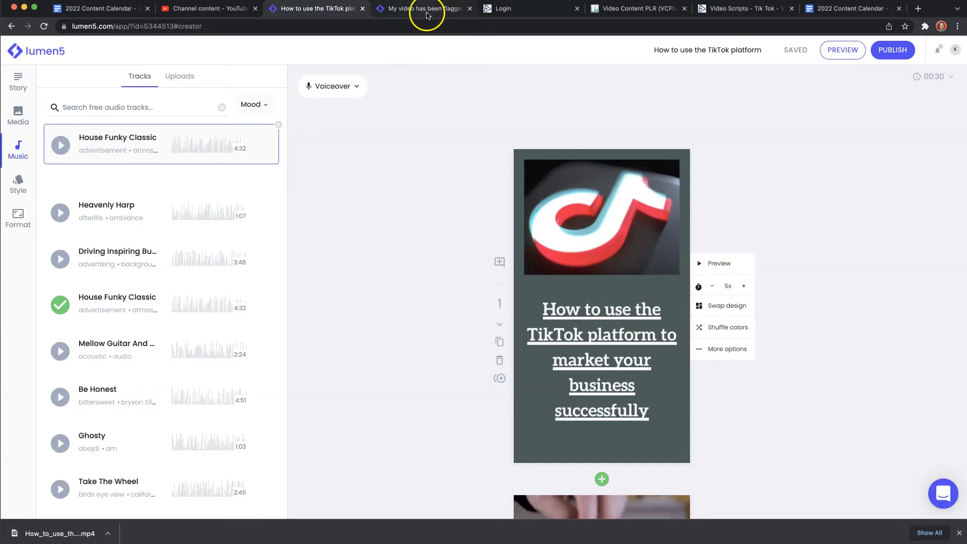
click(419, 8)
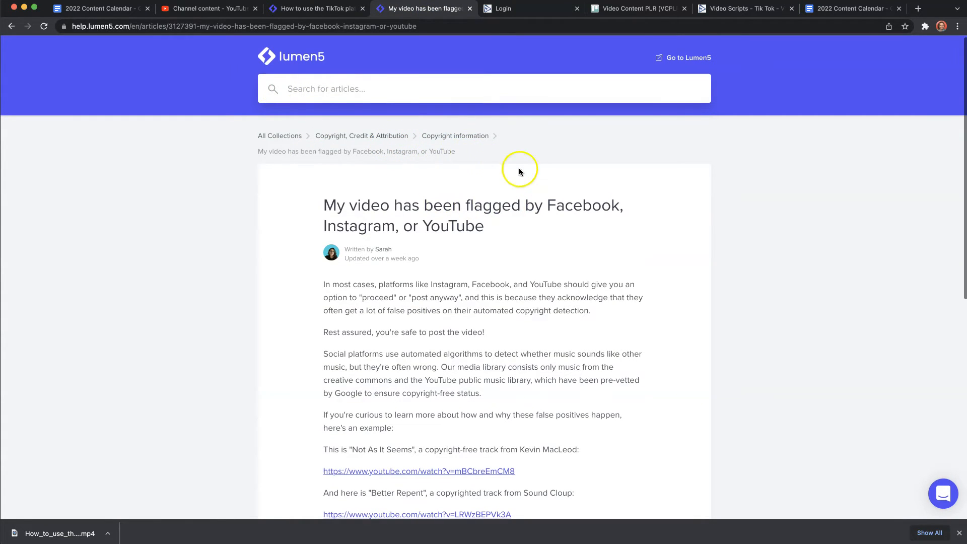
scroll(down, 3)
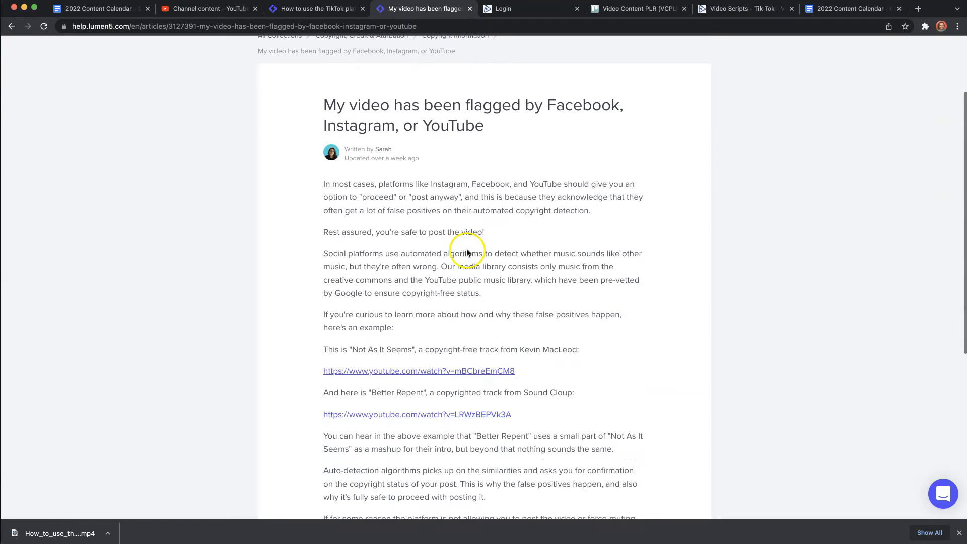
mouse_move(572, 254)
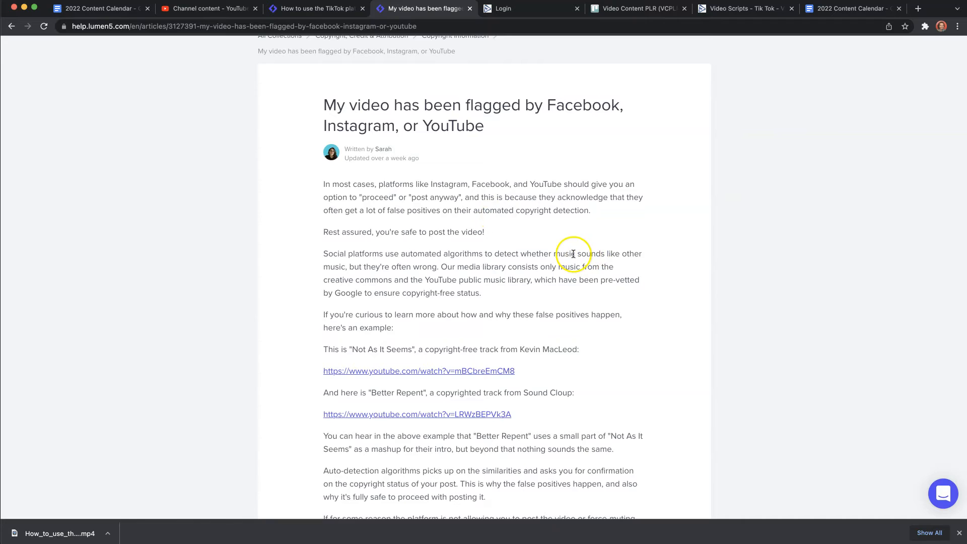
scroll(down, 3)
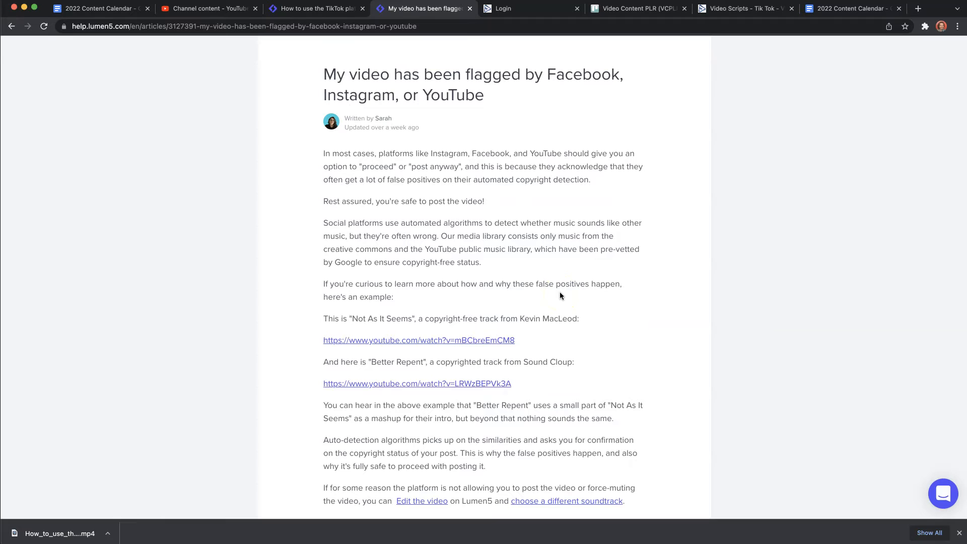
Start a dispute on the Heavenly Harp claim, confirming it isn't based on the listed invalid reasons
click(209, 8)
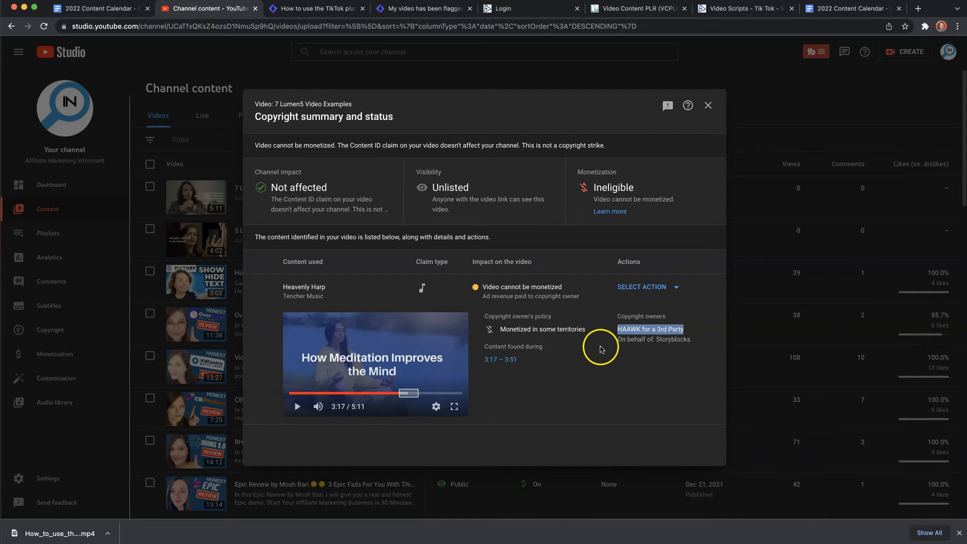
mouse_move(606, 349)
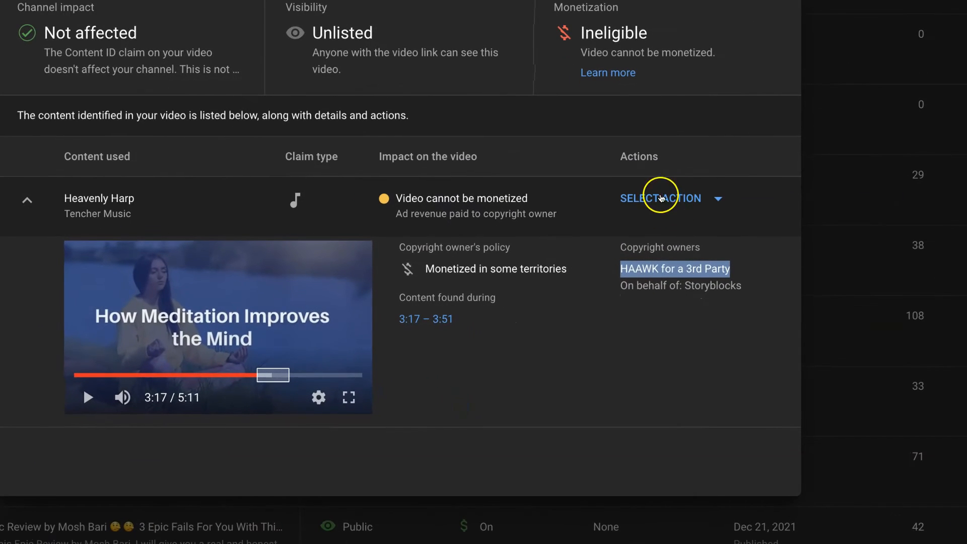
click(672, 198)
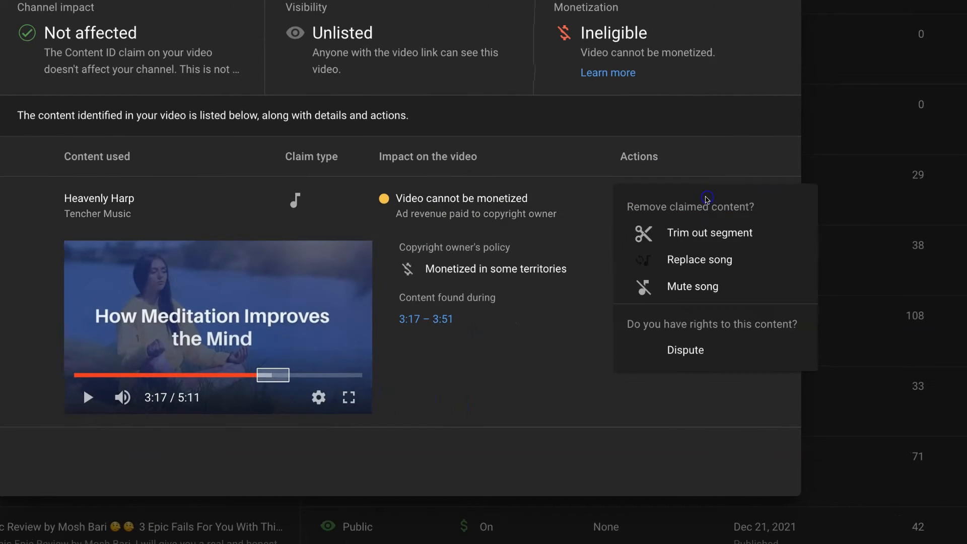
click(685, 349)
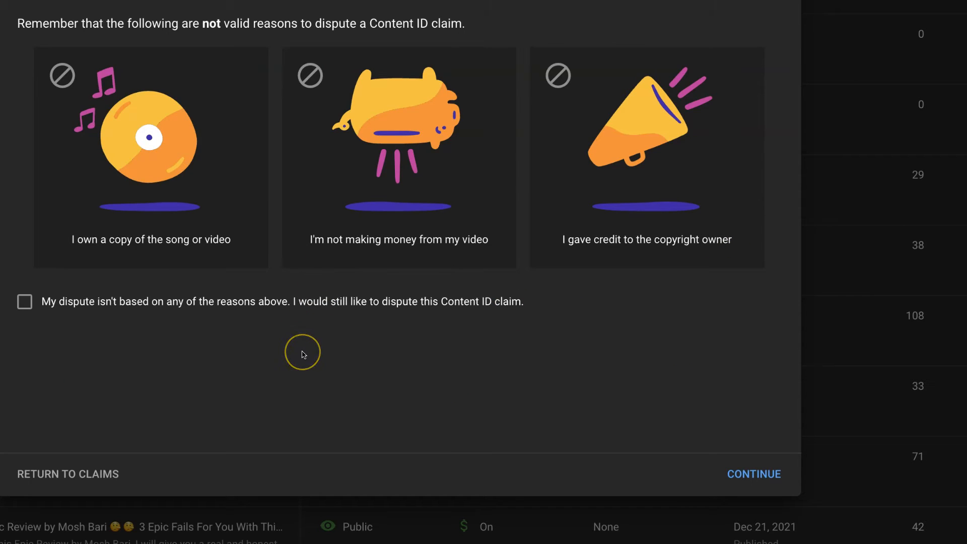
mouse_move(301, 354)
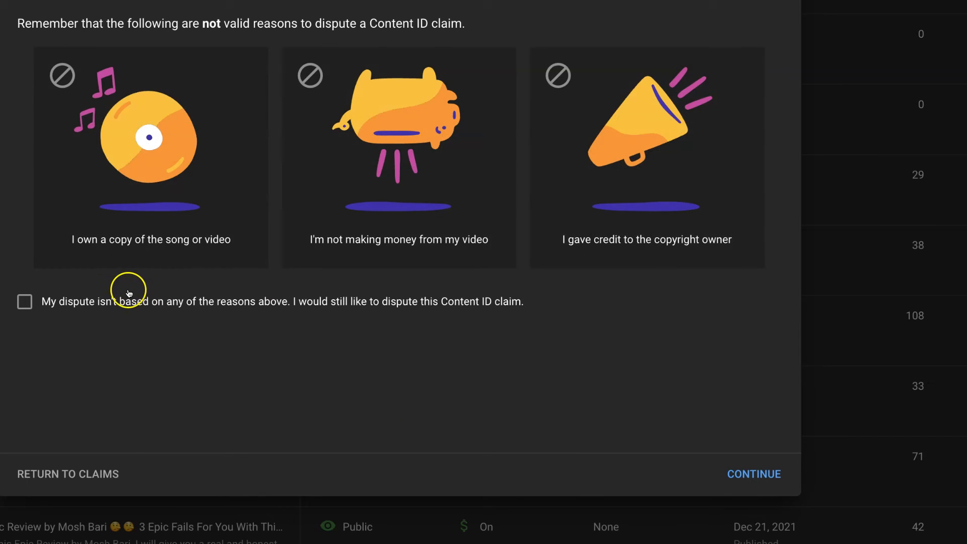
mouse_move(362, 289)
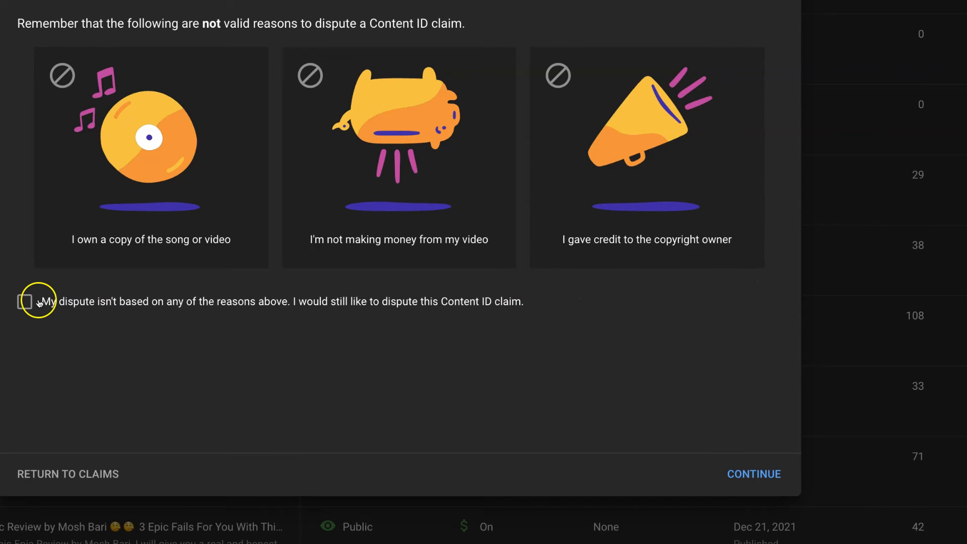
click(24, 302)
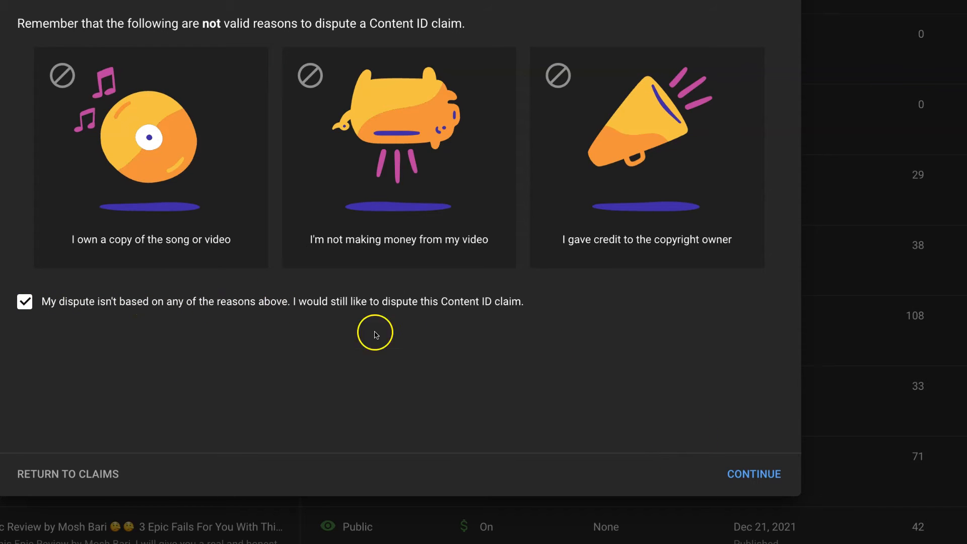
click(753, 474)
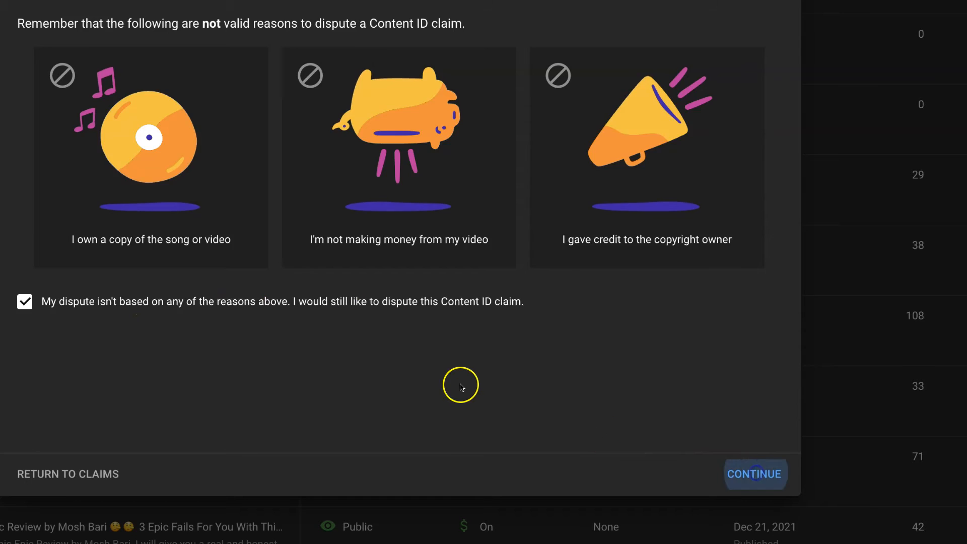
Select License as the main reason for the dispute
click(754, 474)
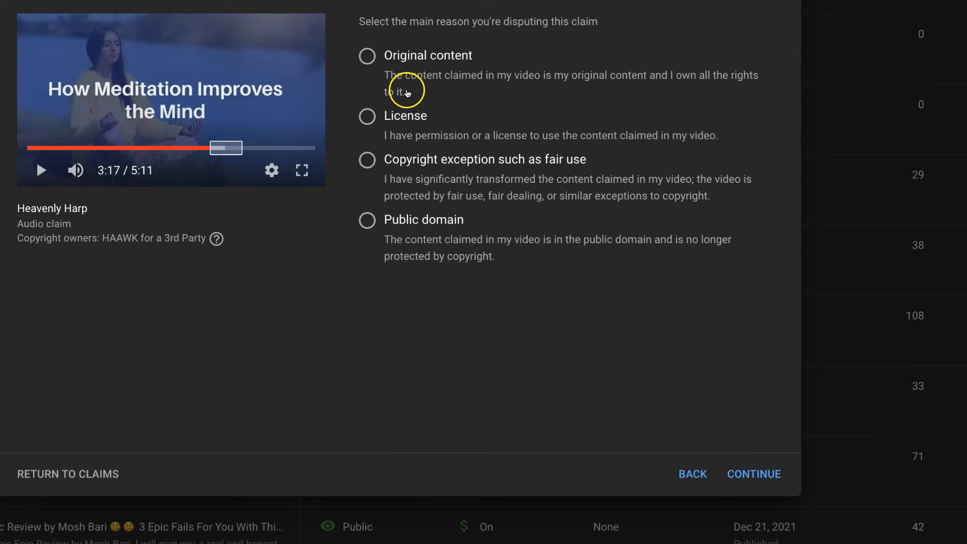
click(366, 117)
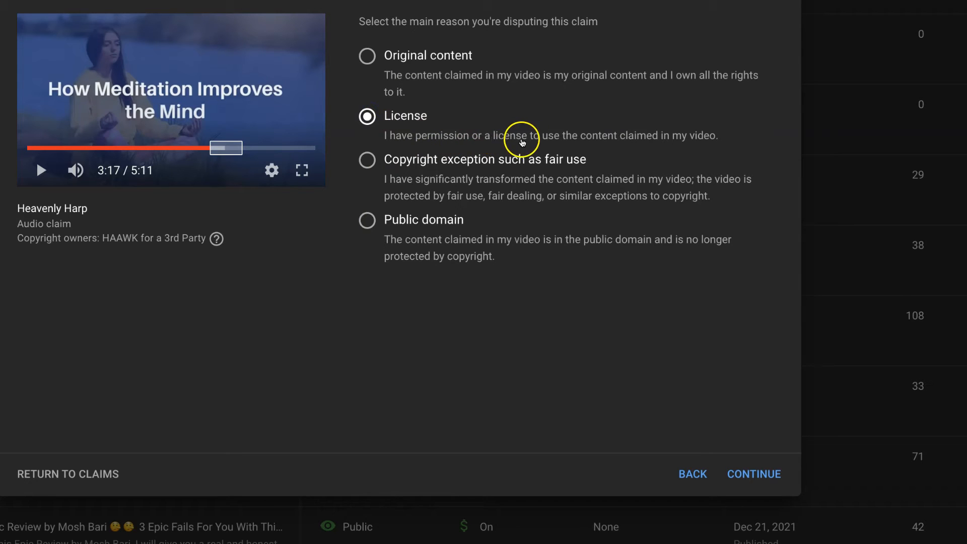
mouse_move(643, 315)
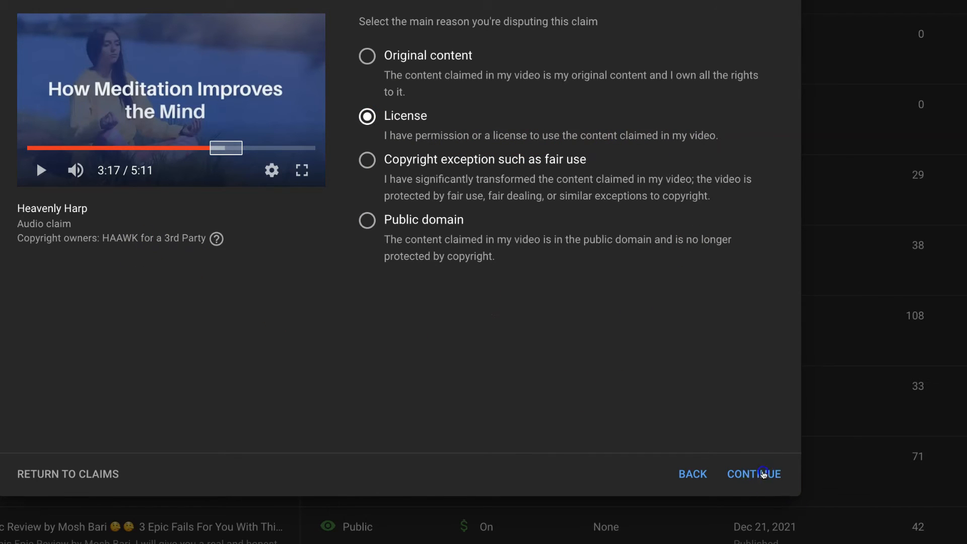
Confirm permission from the copyright owner and continue to the rationale step
click(754, 473)
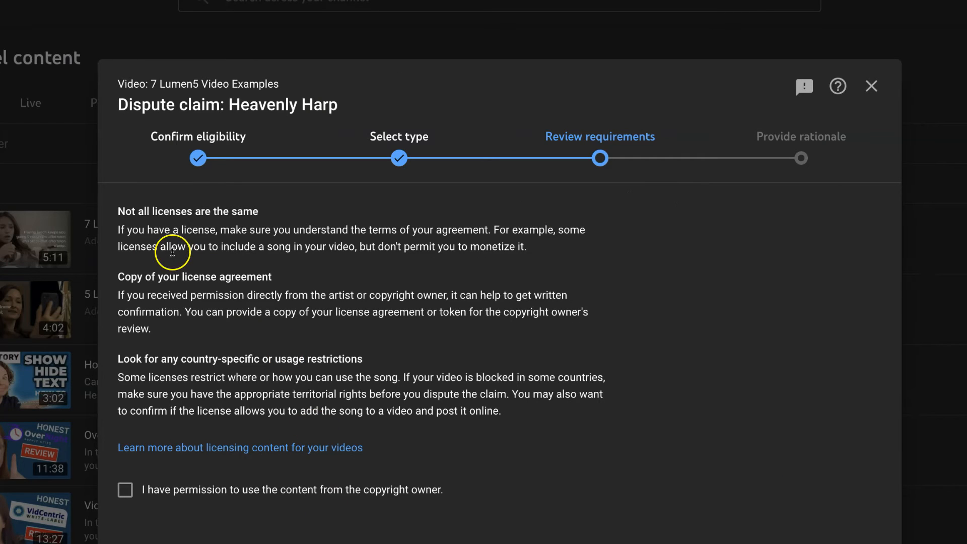
mouse_move(217, 326)
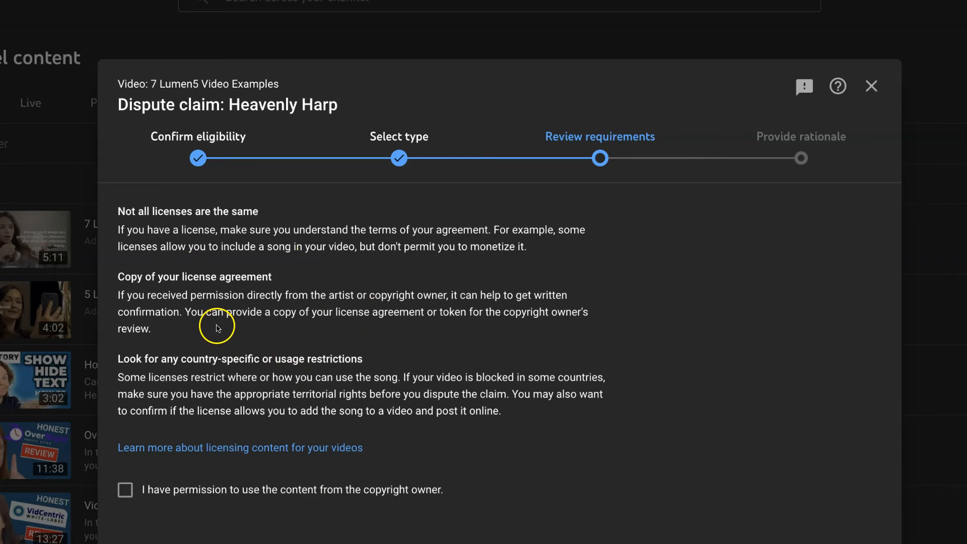
mouse_move(469, 453)
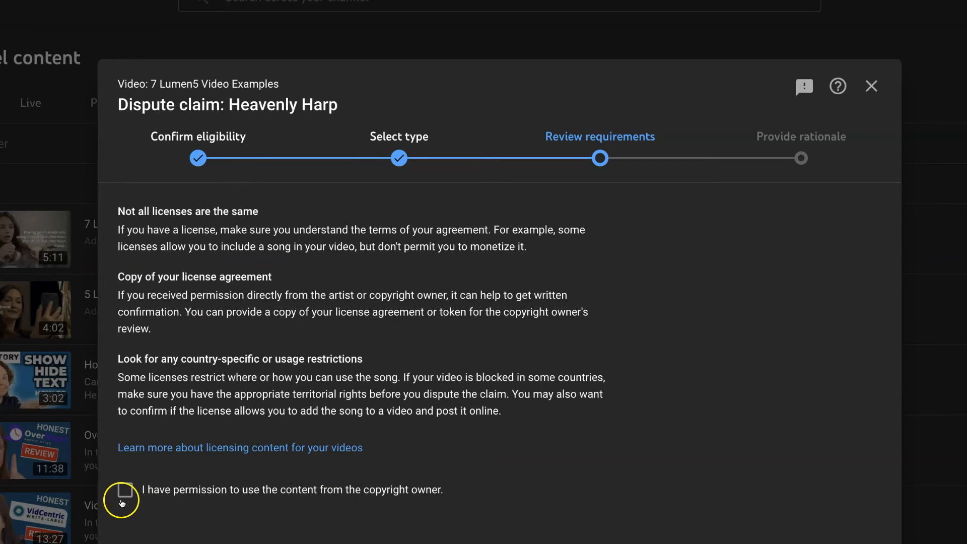
click(125, 490)
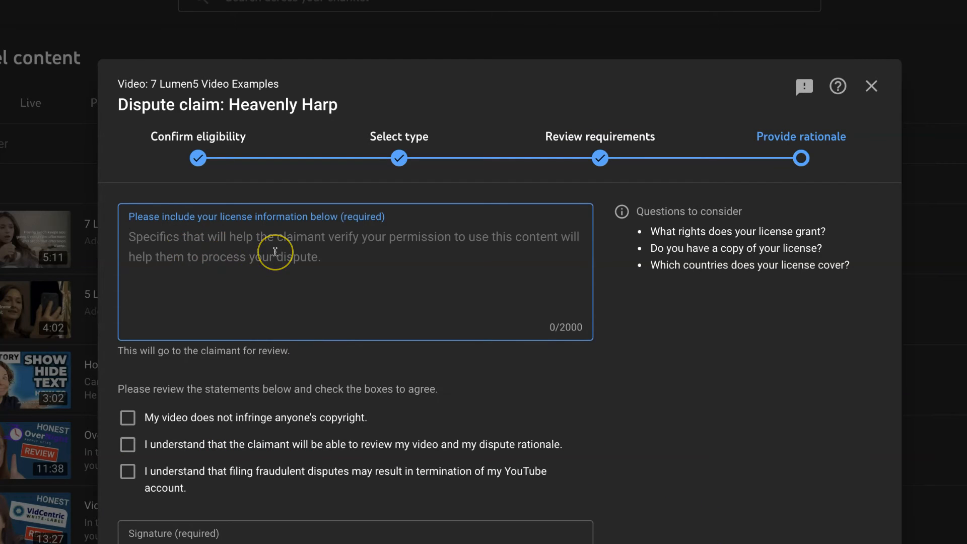
Write that the video was made with Lumen5, which pays for customers to use its media, including the claimed song
text(We made video w)
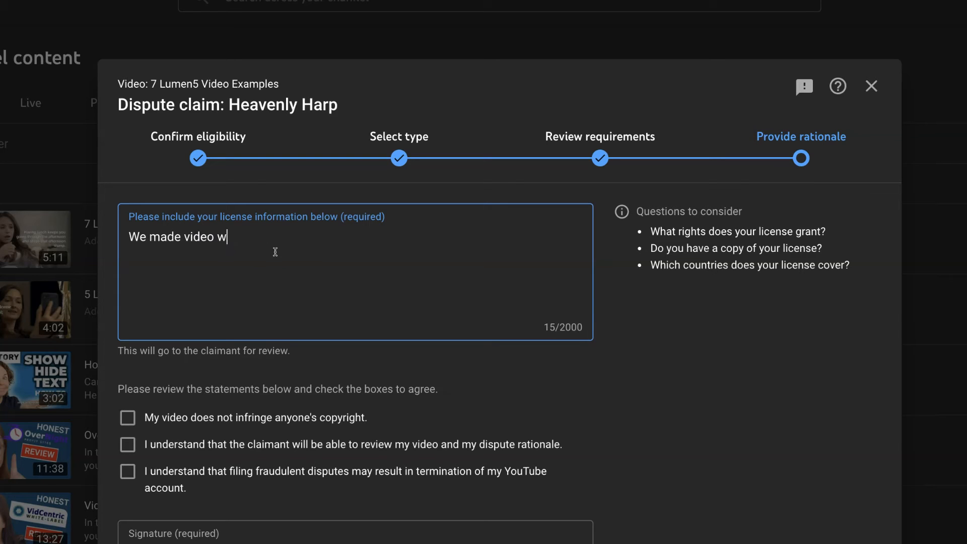
text(ith Lumen5 who pays for the right to)
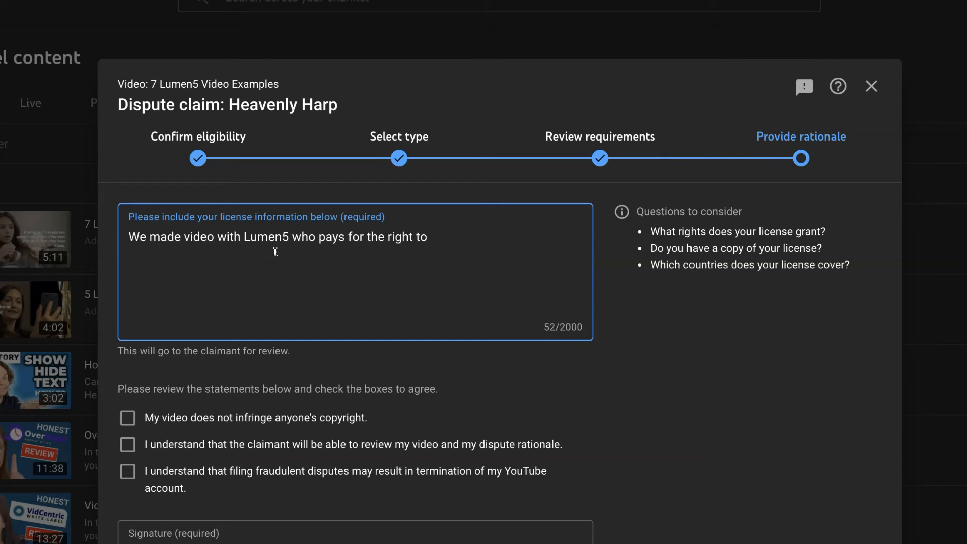
text(use media)
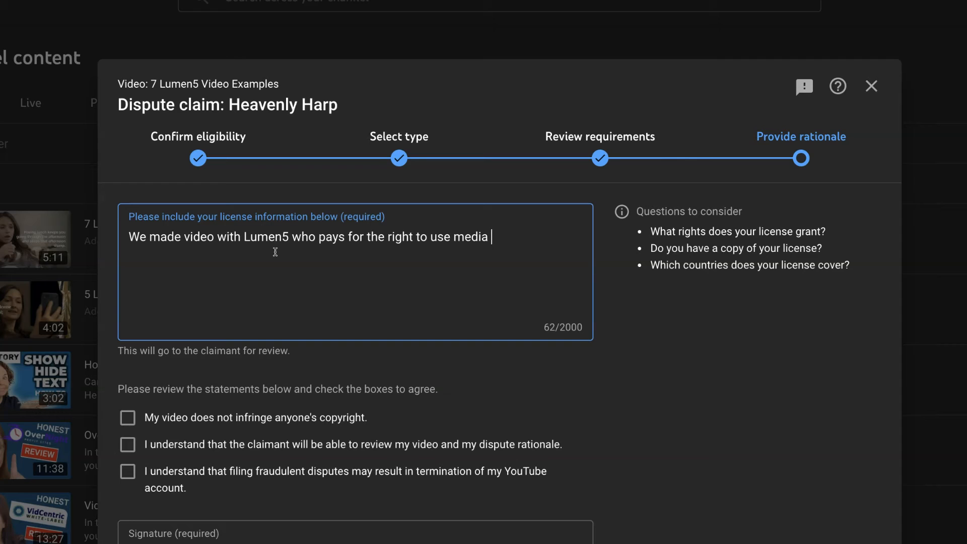
text(for)
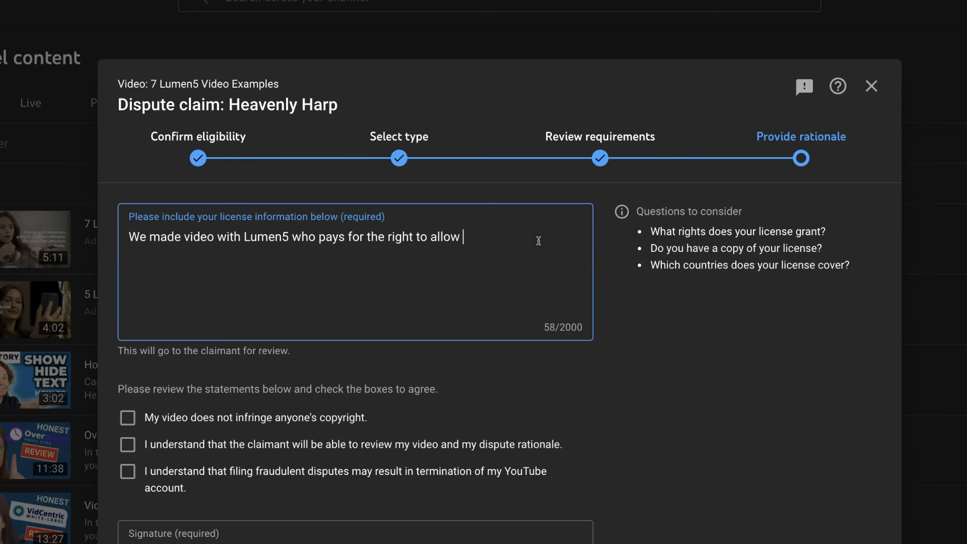
text(their customers to)
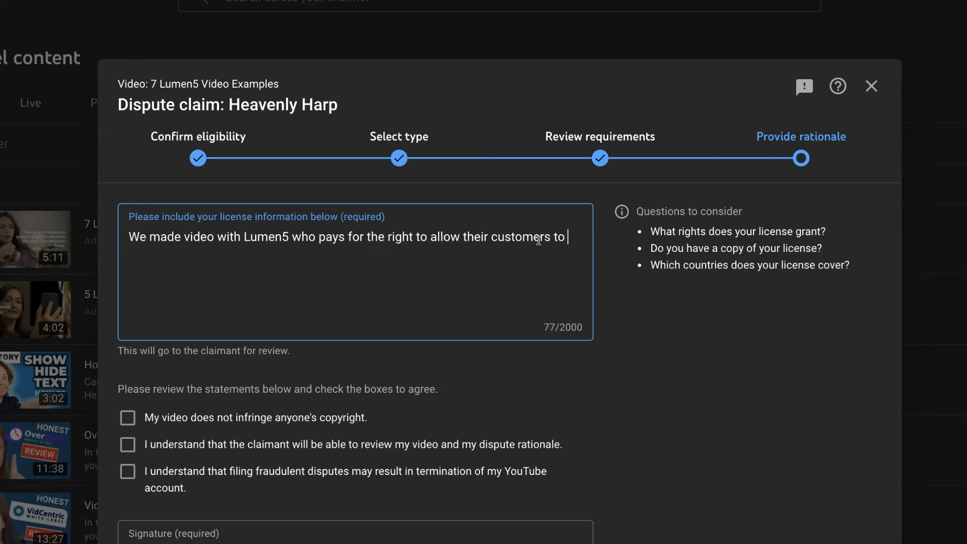
text(use the media including the)
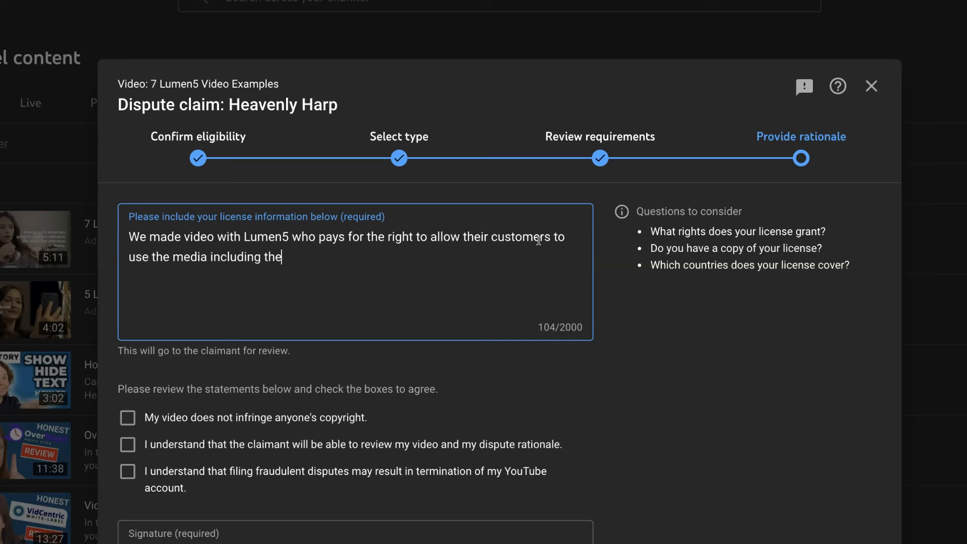
text(claimed ()
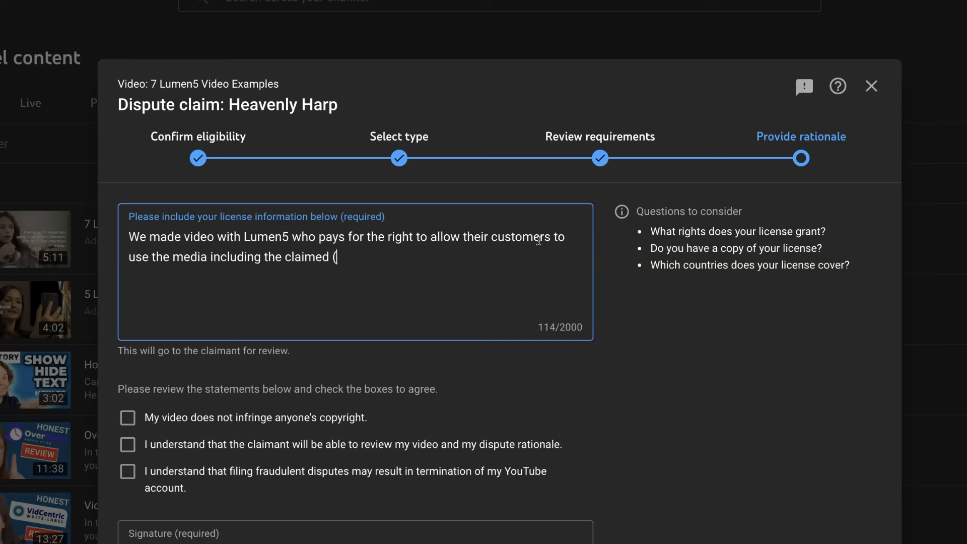
text(fals)
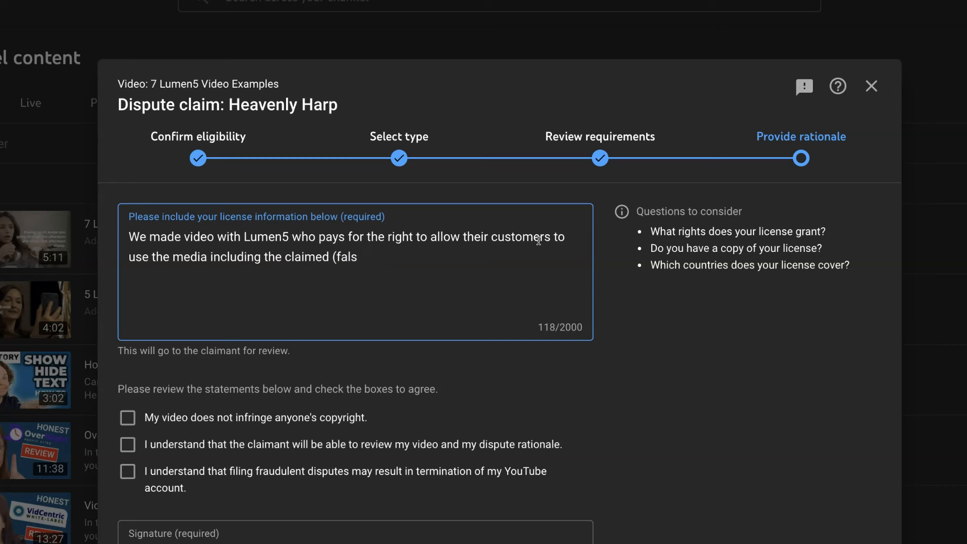
text(e) song.)
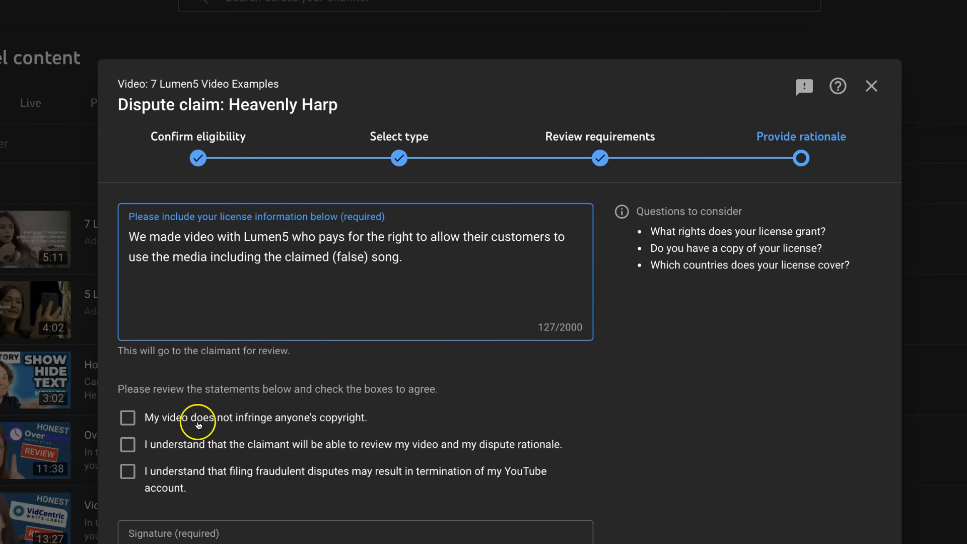
click(128, 417)
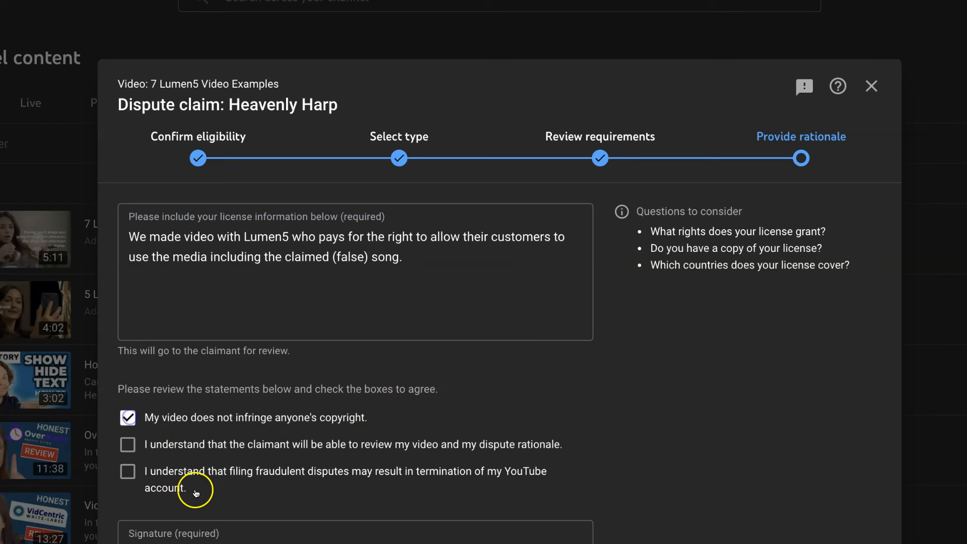
mouse_move(344, 463)
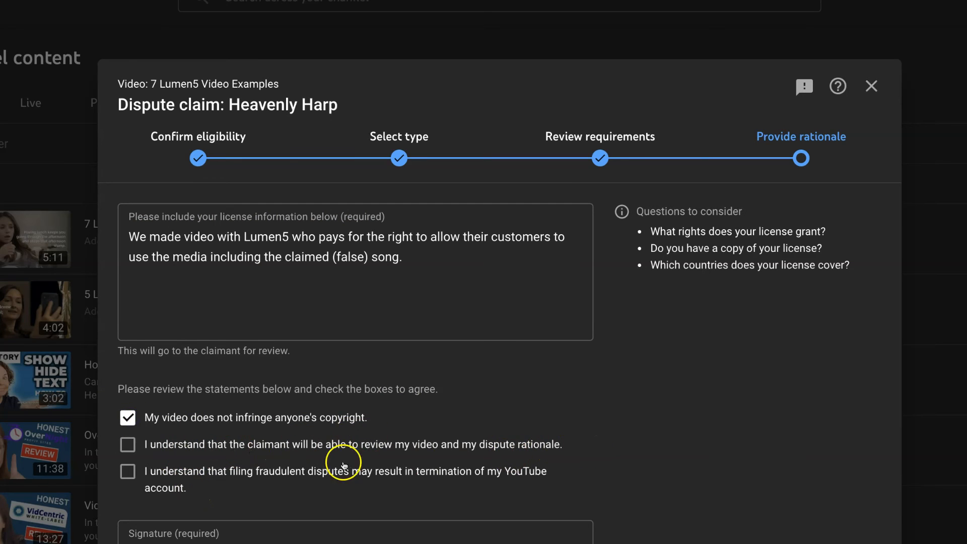
click(127, 445)
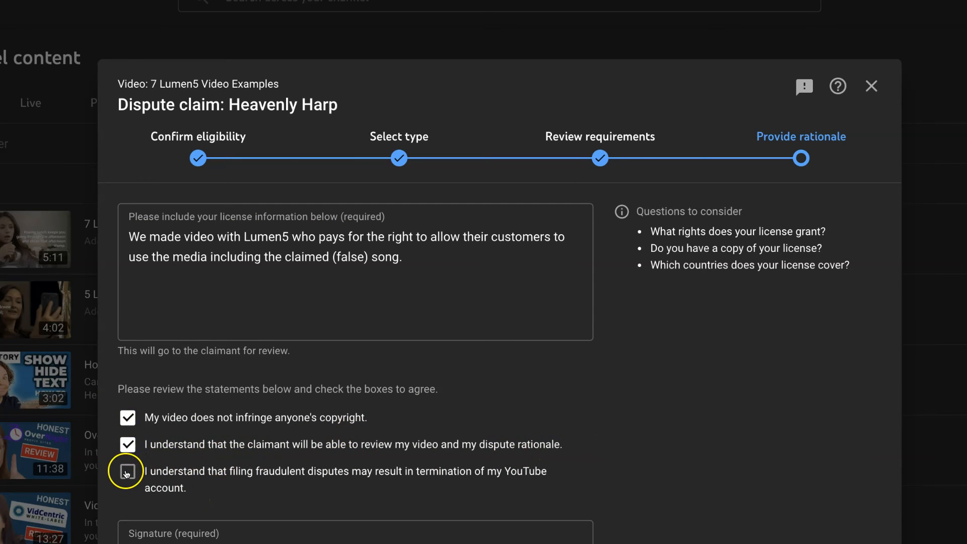
click(128, 470)
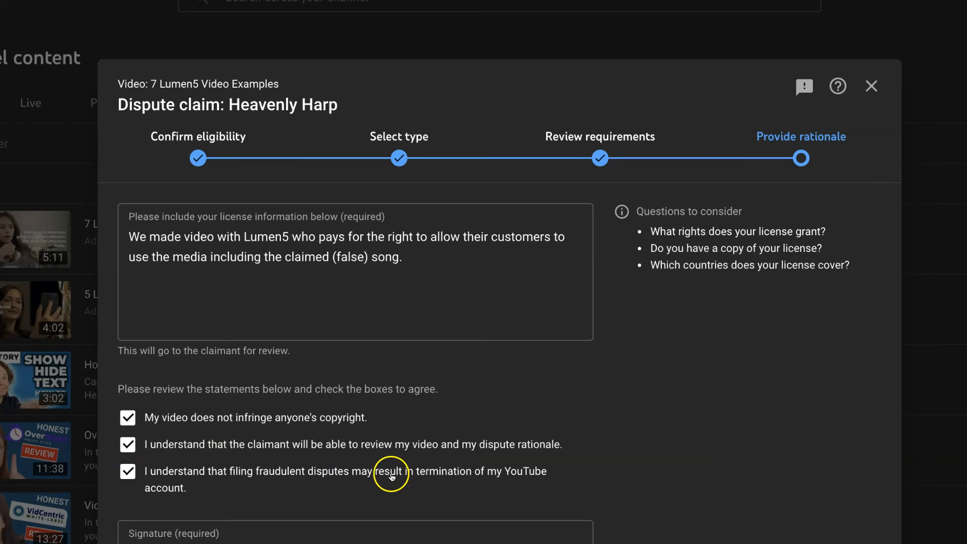
mouse_move(491, 484)
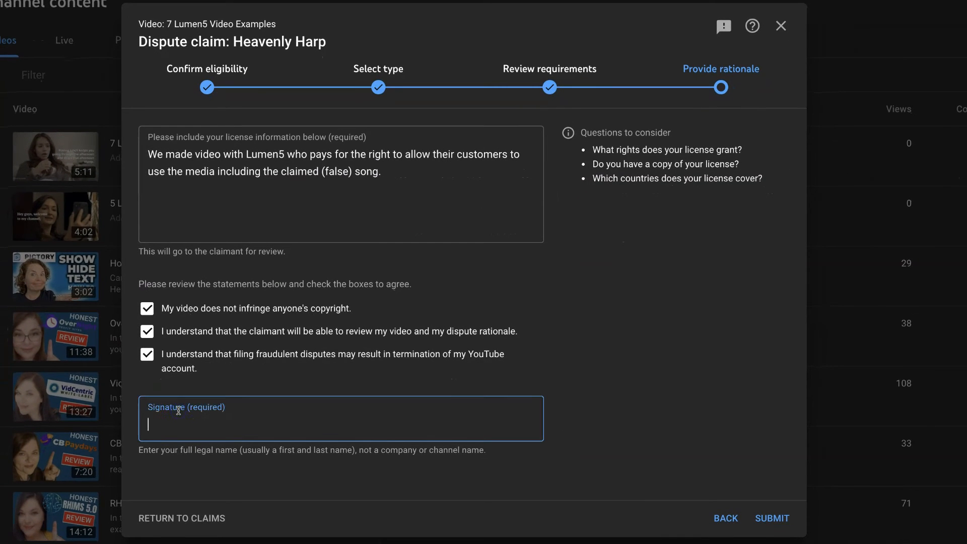
text(Kim Wolfe)
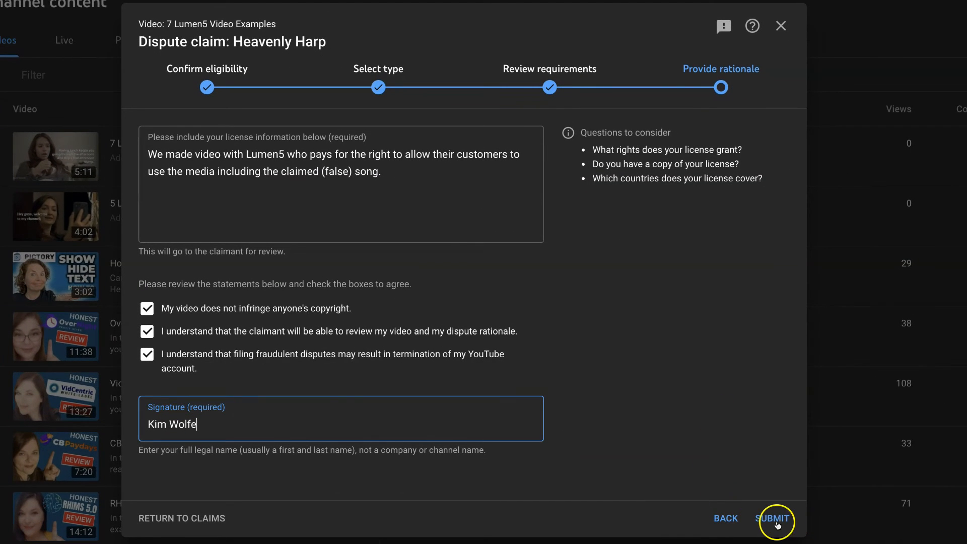
click(773, 518)
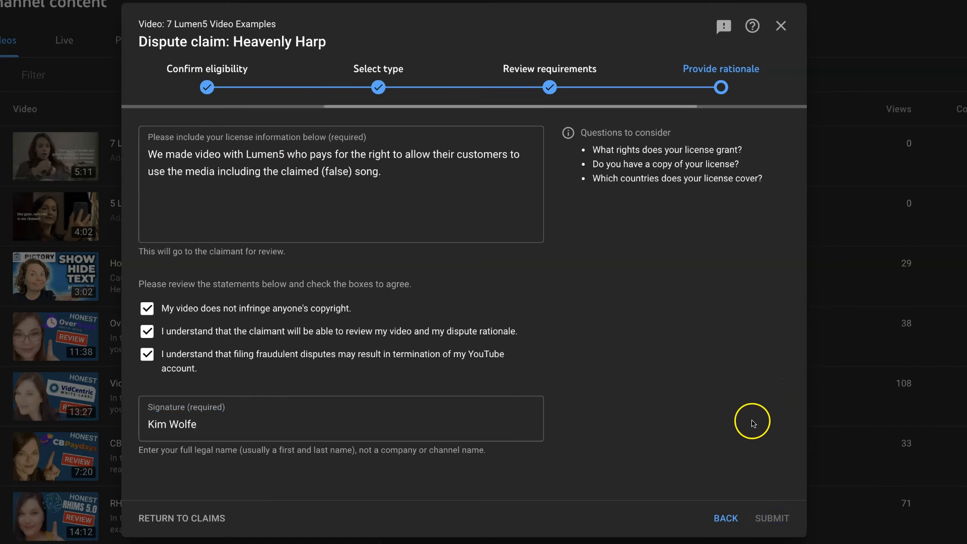
click(772, 518)
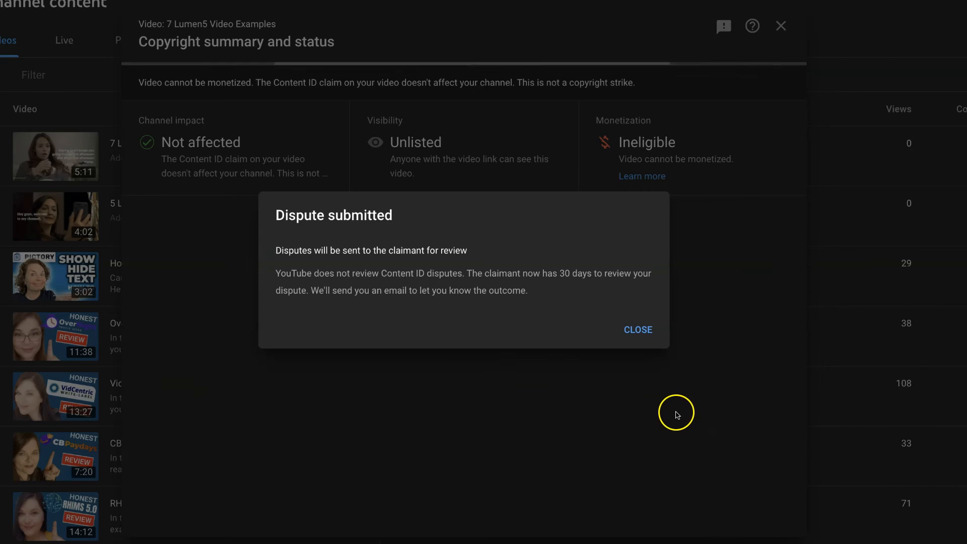
Close the 'Dispute submitted' notice so the summary shows the dispute under review
click(638, 330)
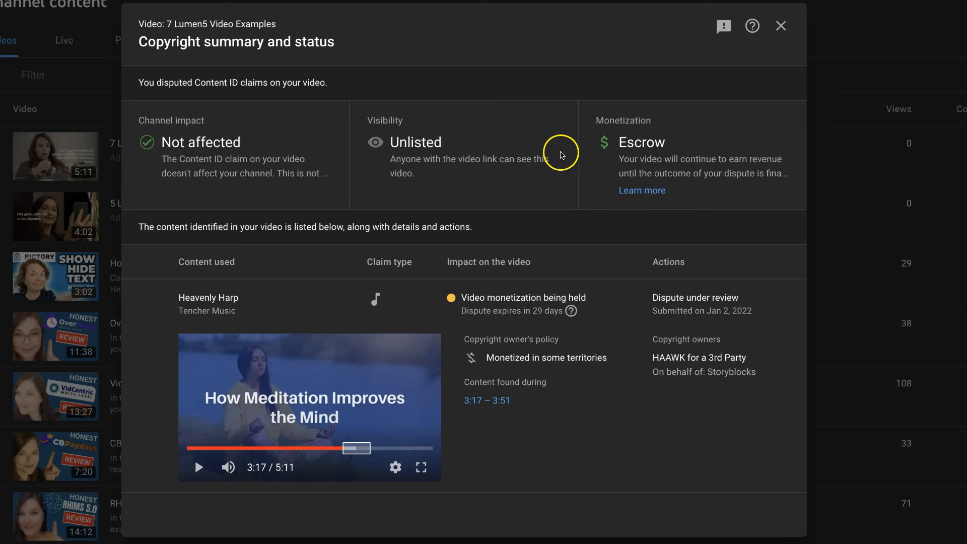
mouse_move(592, 114)
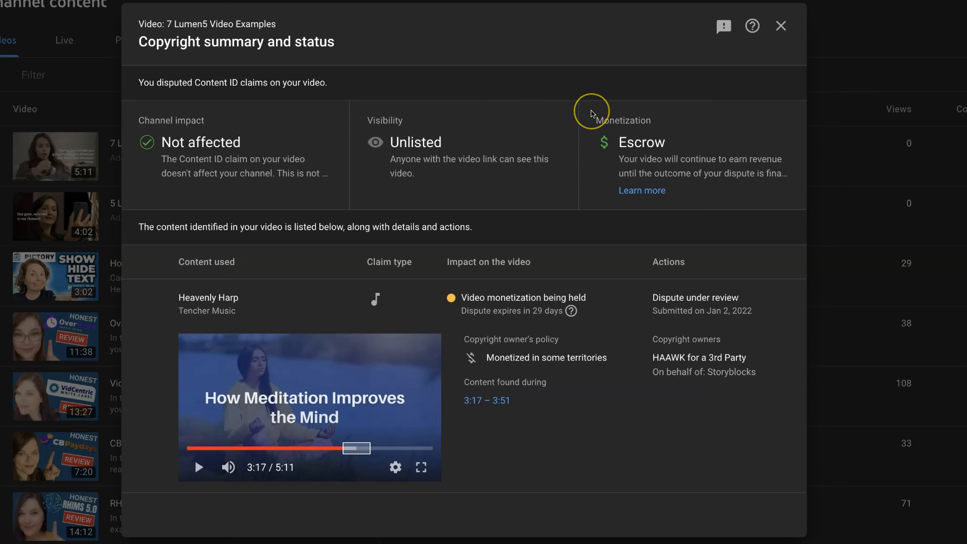
mouse_move(612, 97)
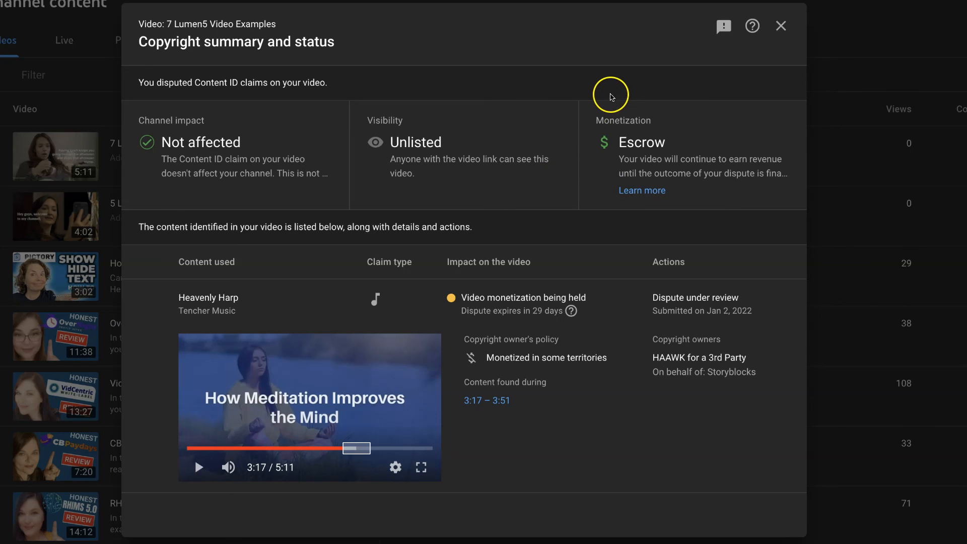
mouse_move(800, 34)
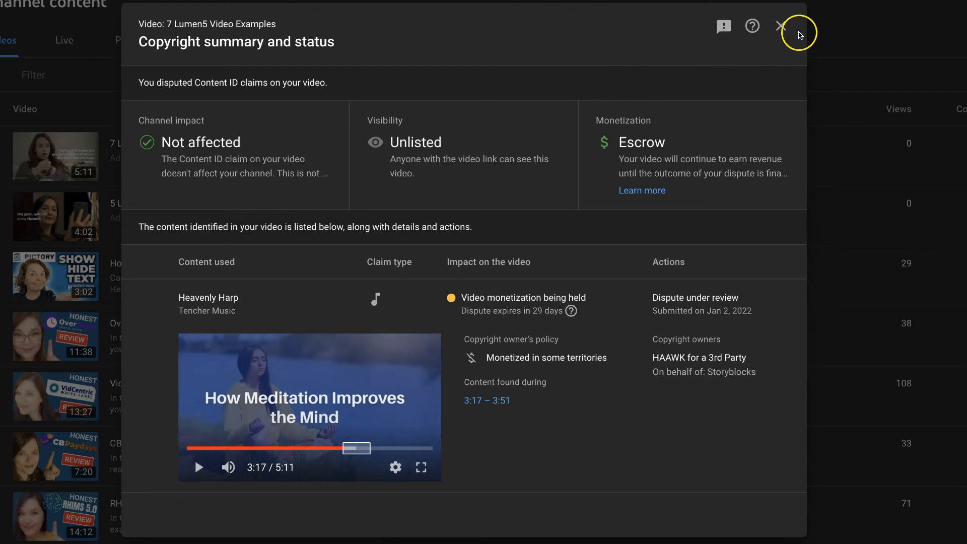
mouse_move(780, 27)
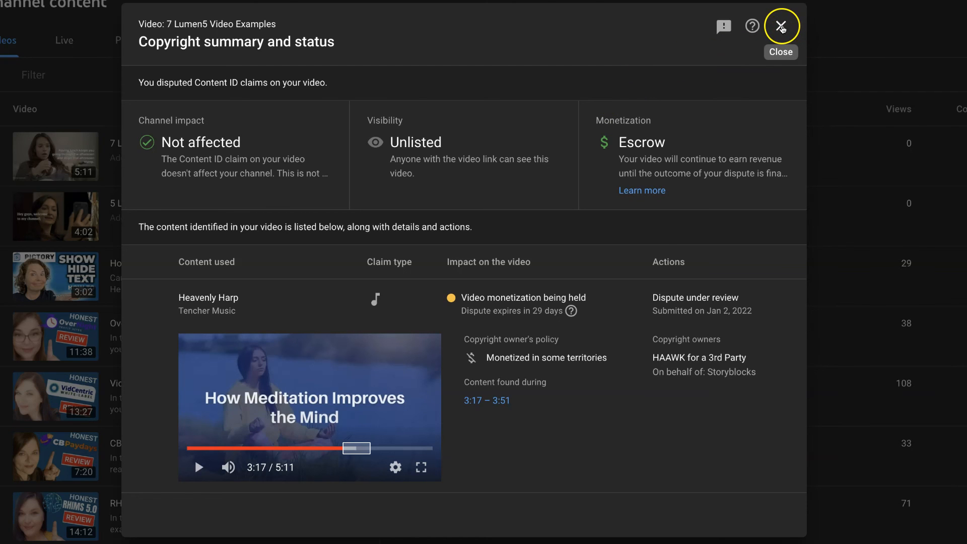